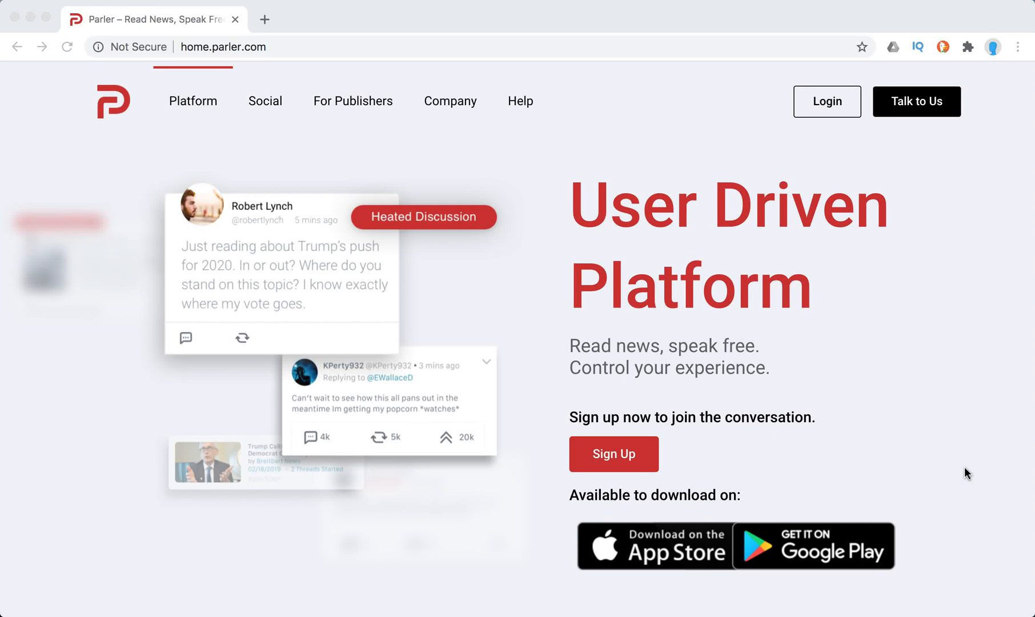
mouse_move(502, 159)
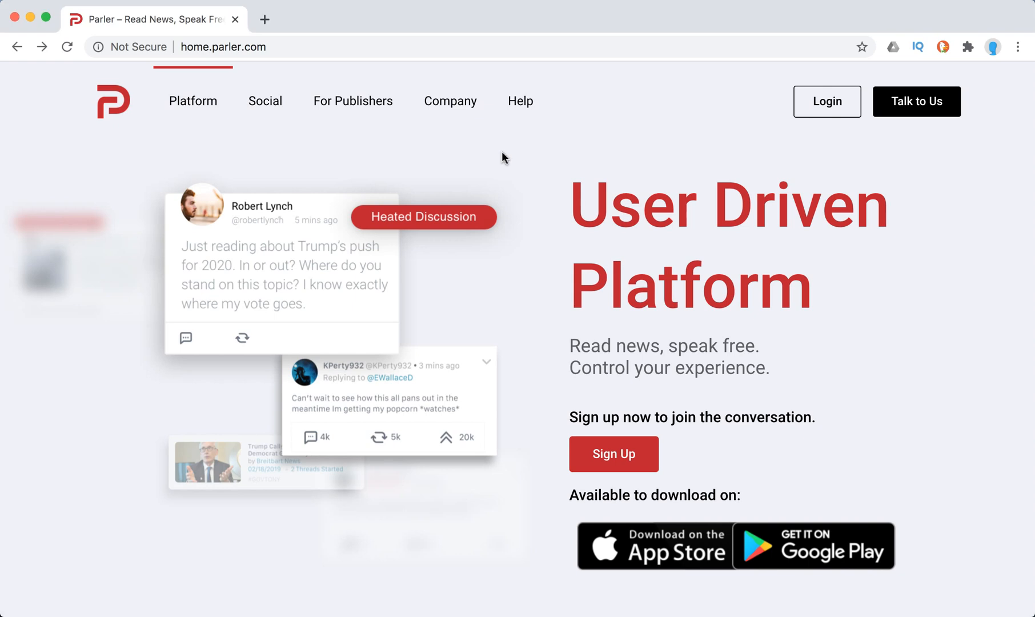
mouse_move(518, 278)
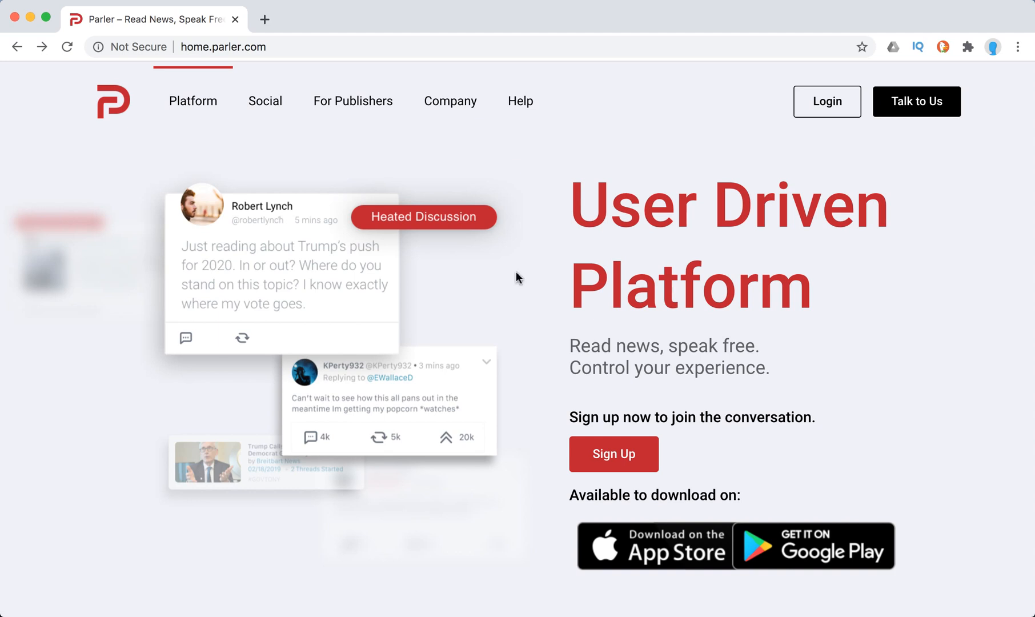
Choose Sign Up to create a new account and agree to Parler's privacy policy and terms
scroll(down, 3)
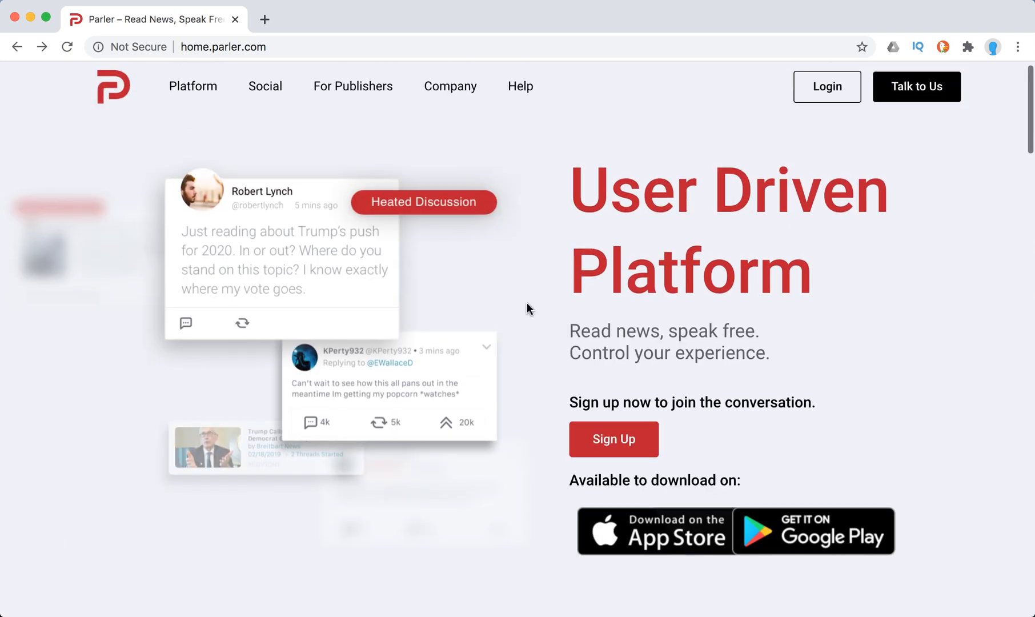
mouse_move(606, 446)
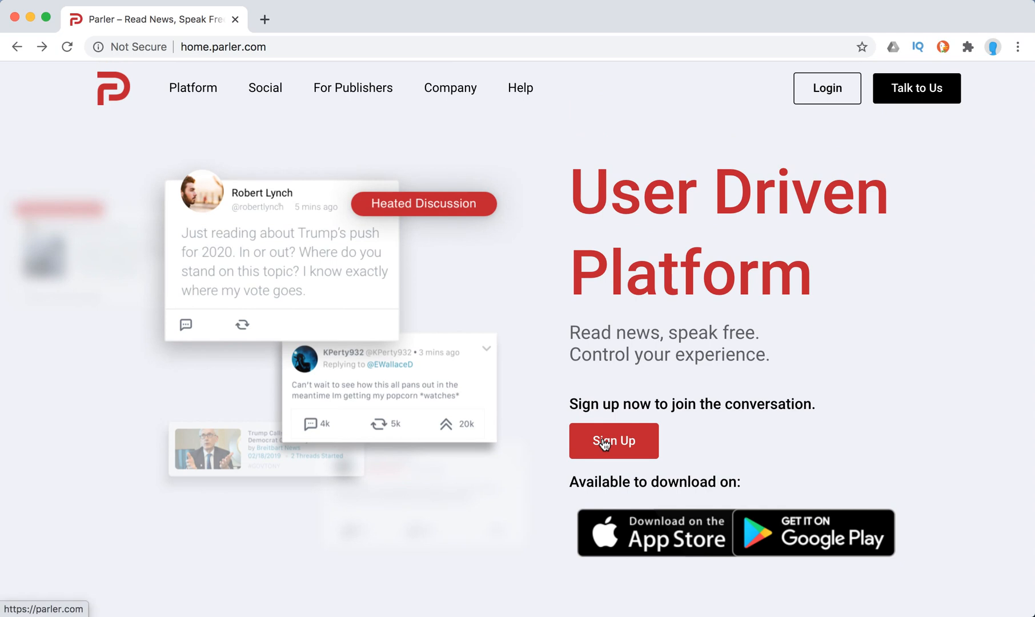
click(614, 441)
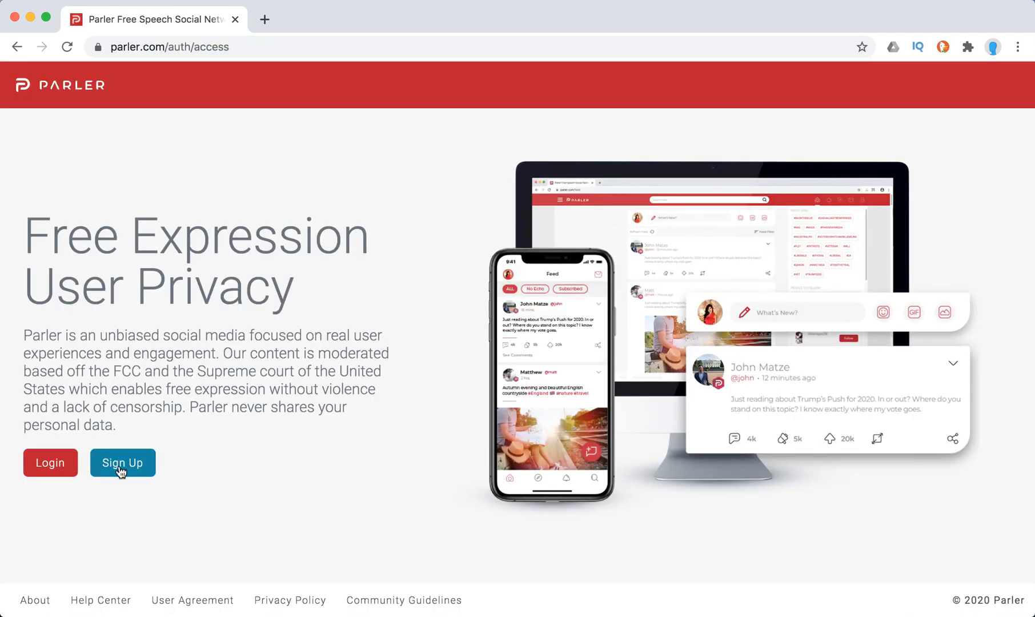
click(123, 461)
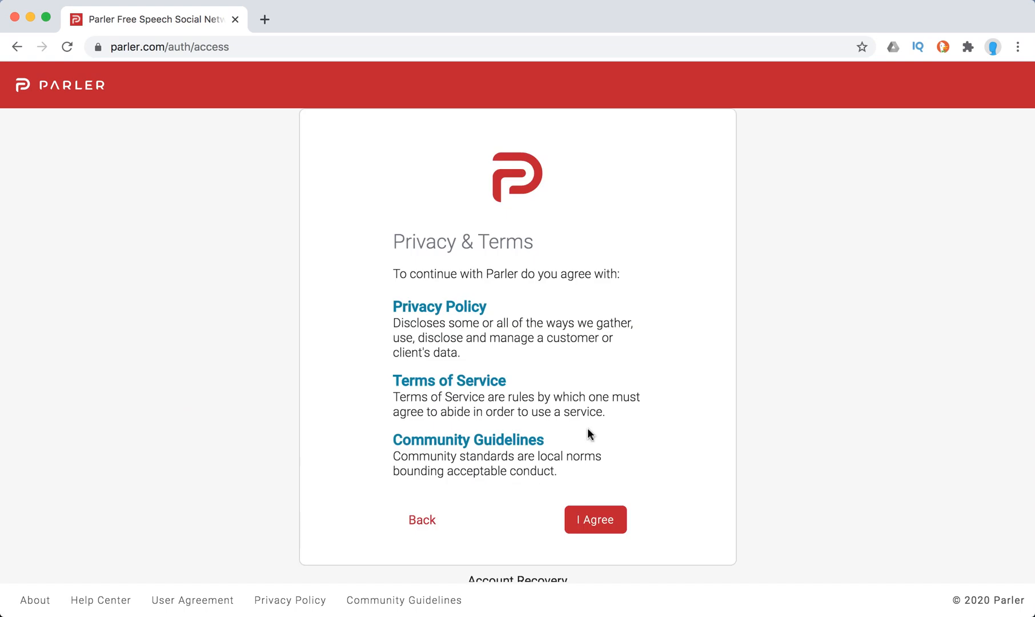
click(595, 519)
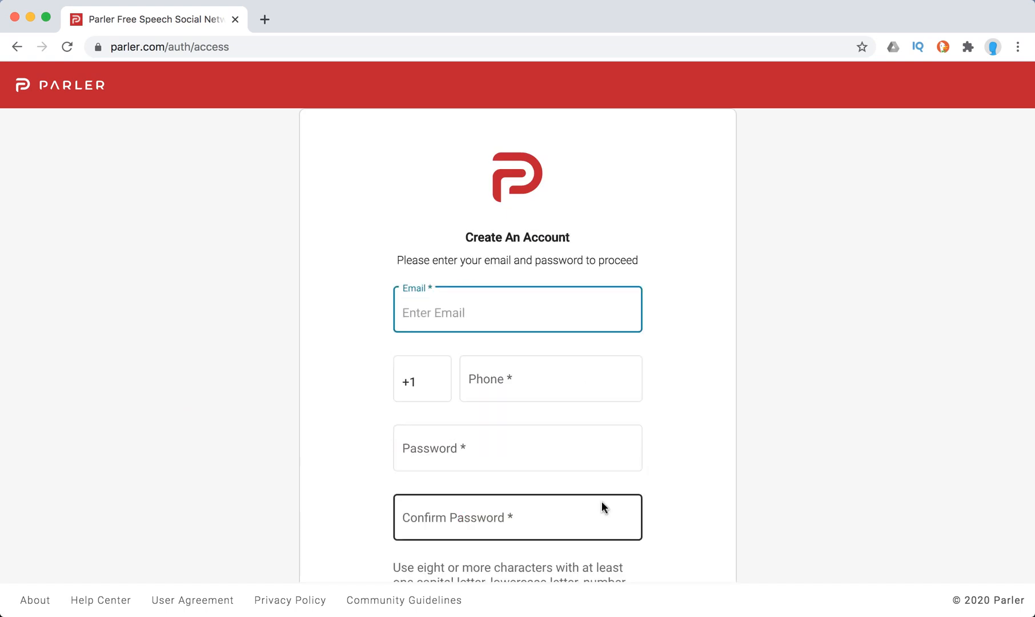
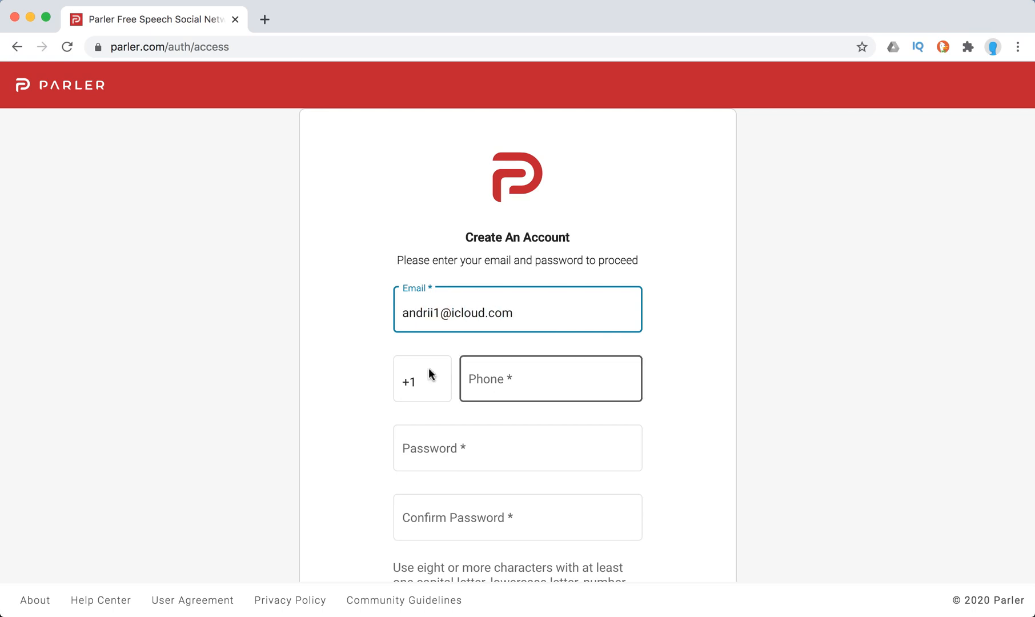
Enter the email and select Denmark's +45 dialling code for the phone number
click(423, 378)
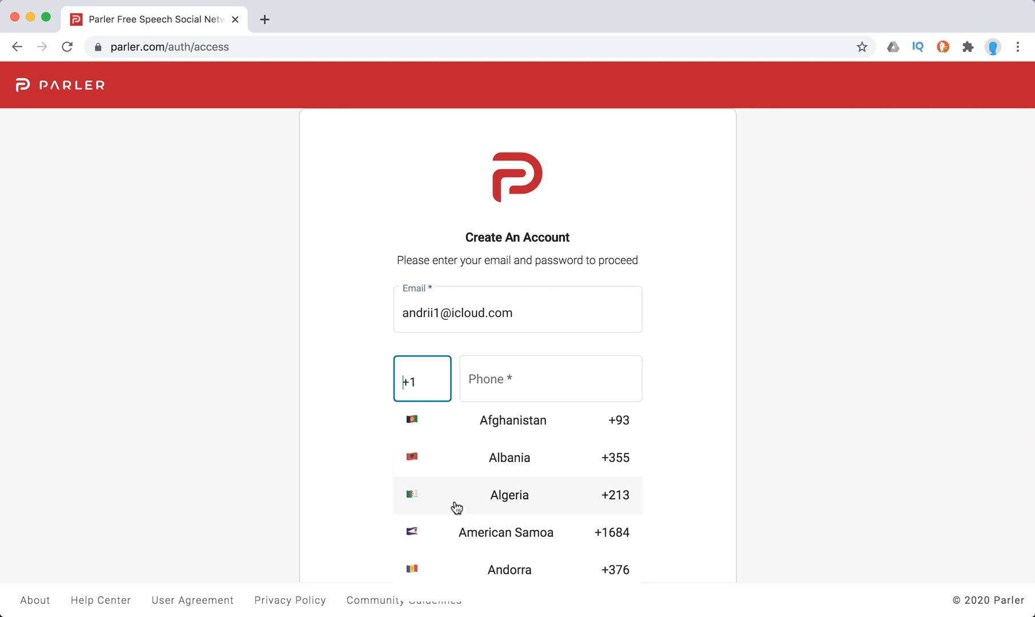
scroll(down, 3)
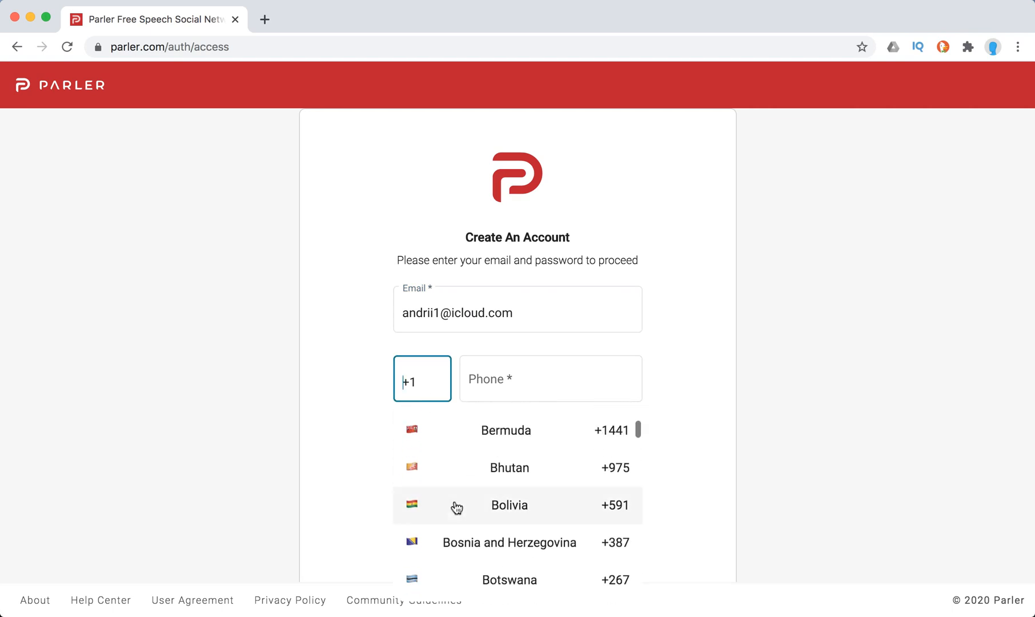
scroll(down, 3)
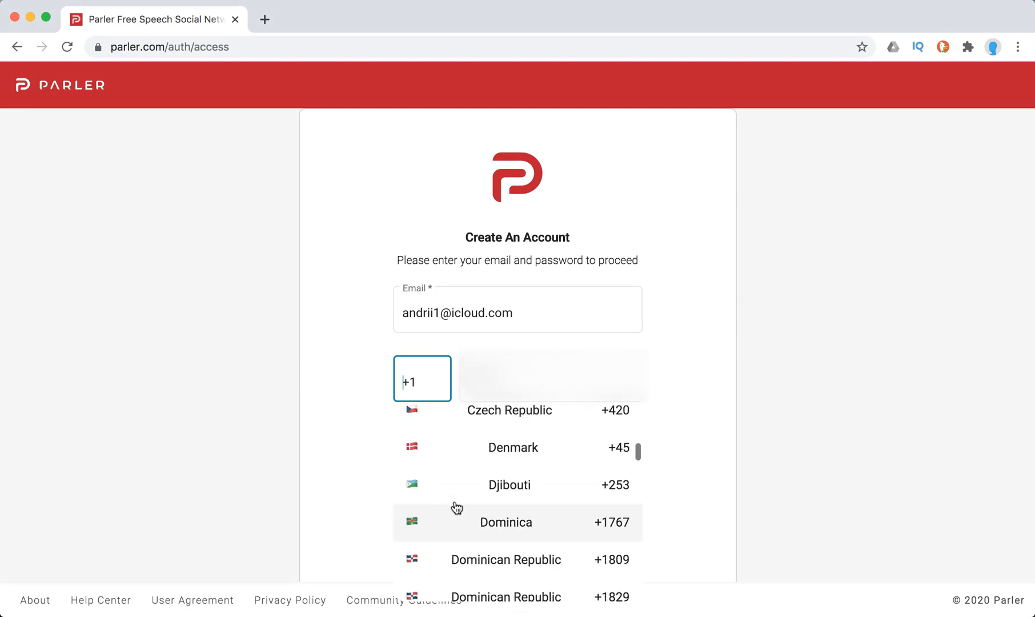
click(513, 447)
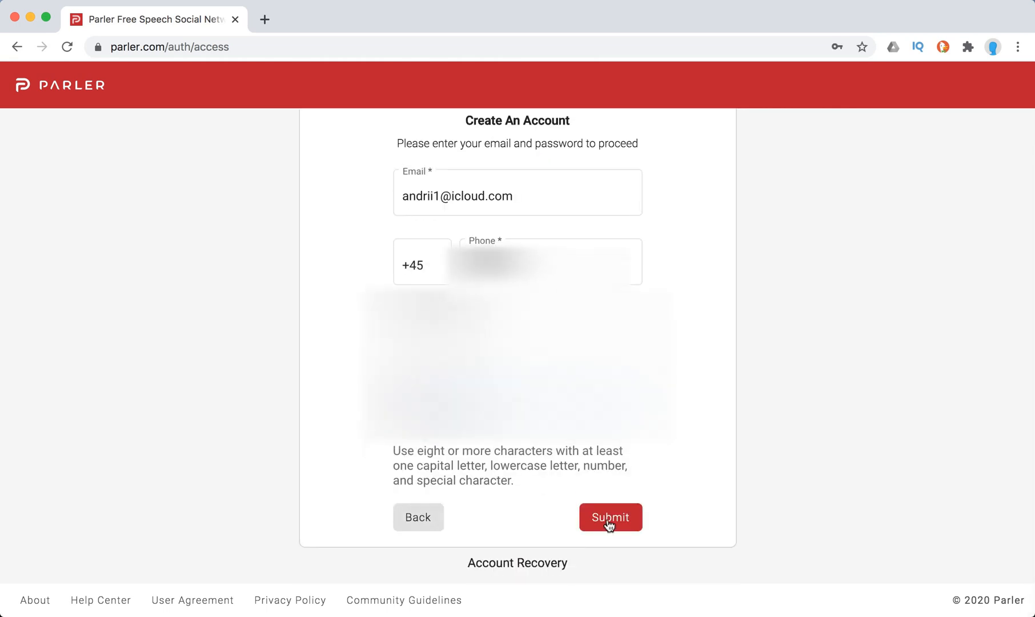
Submit the details, correct the phone number after the existing-user error, and resubmit
click(610, 518)
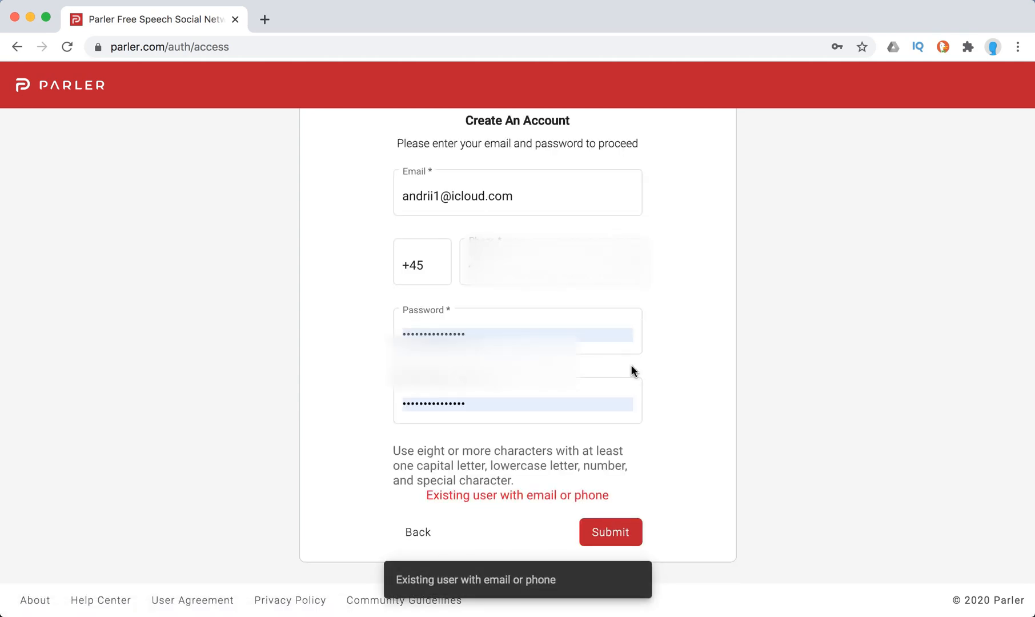
click(554, 262)
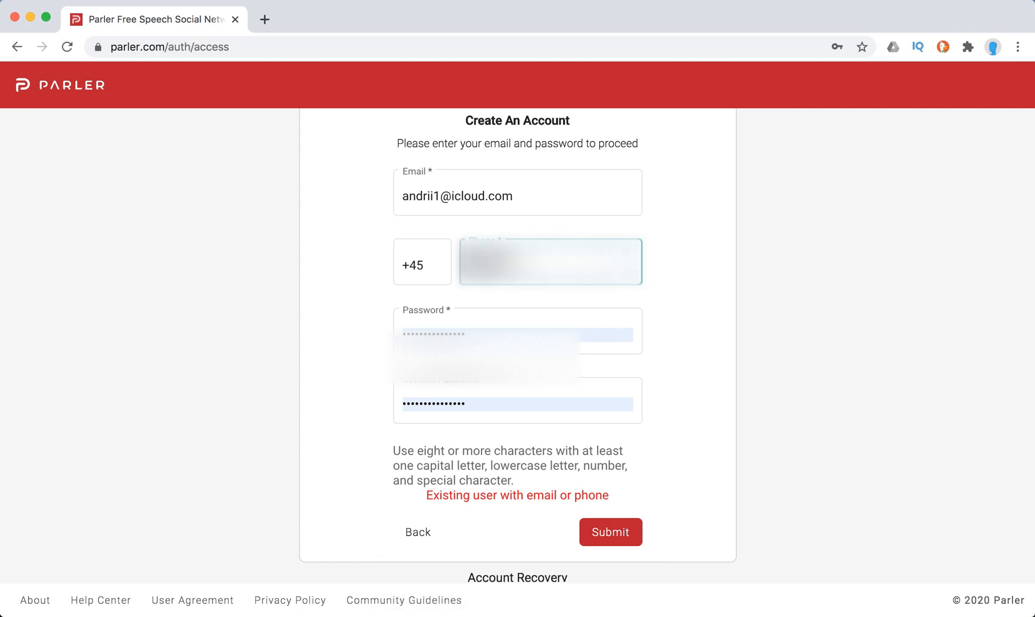
click(611, 531)
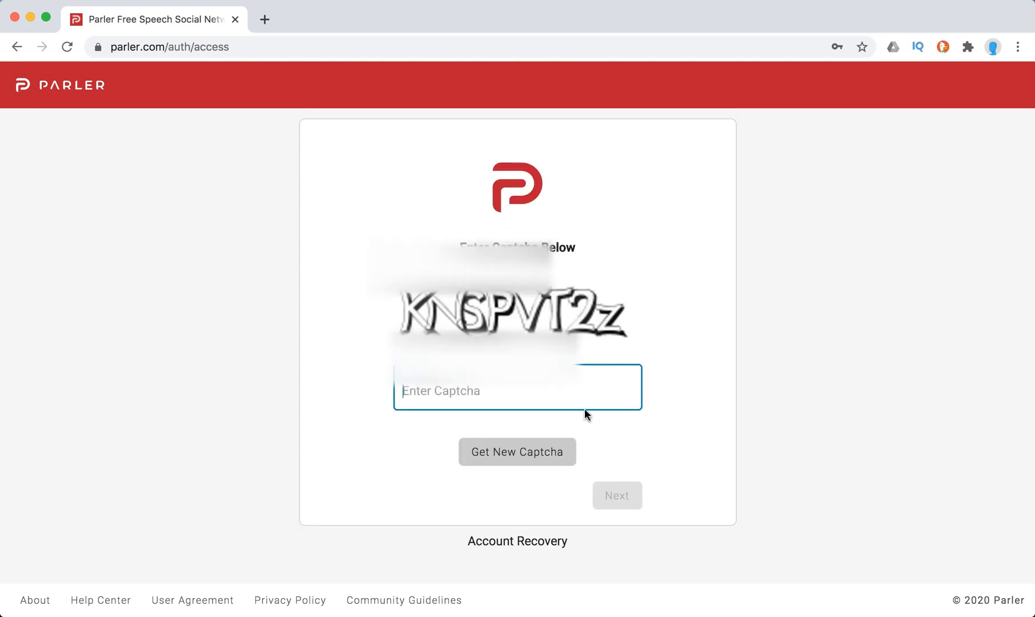
Enter the captcha characters 'KNSPVT2z' and continue to the SMS verification step
text(KN)
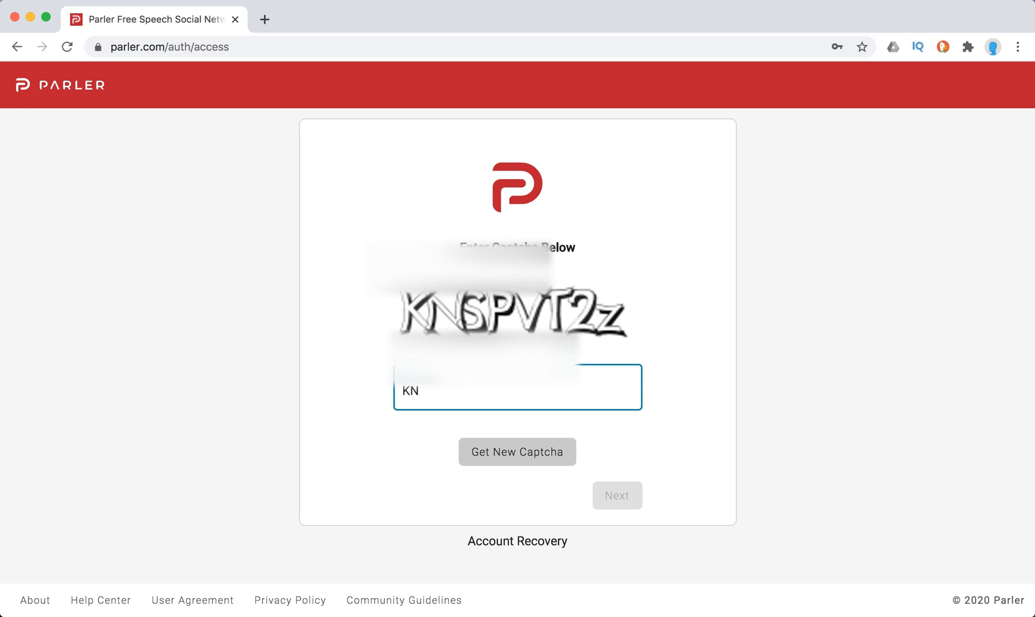
text(SP)
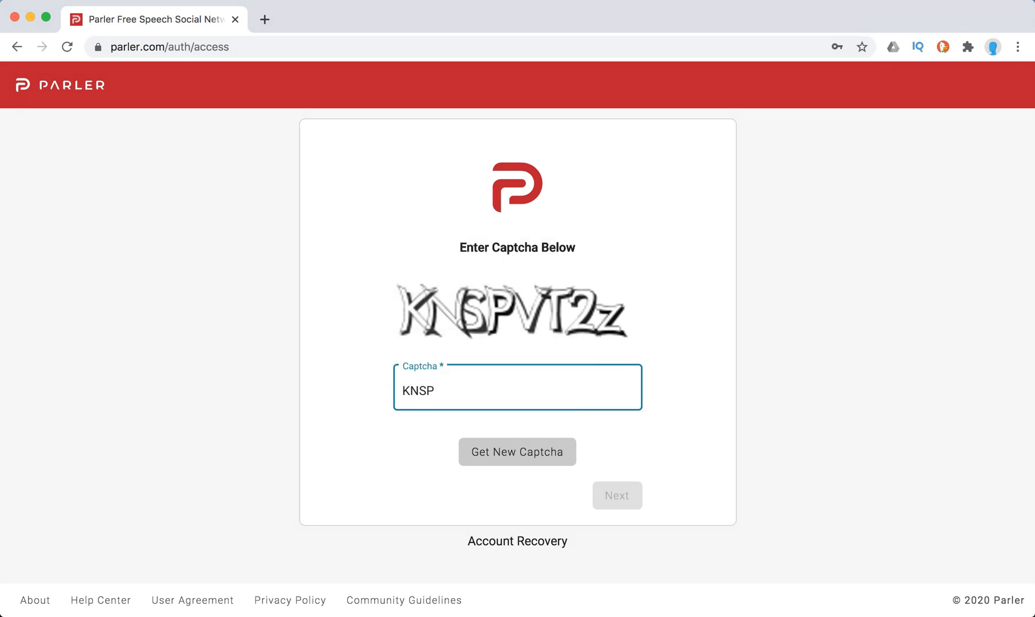
text(VT2)
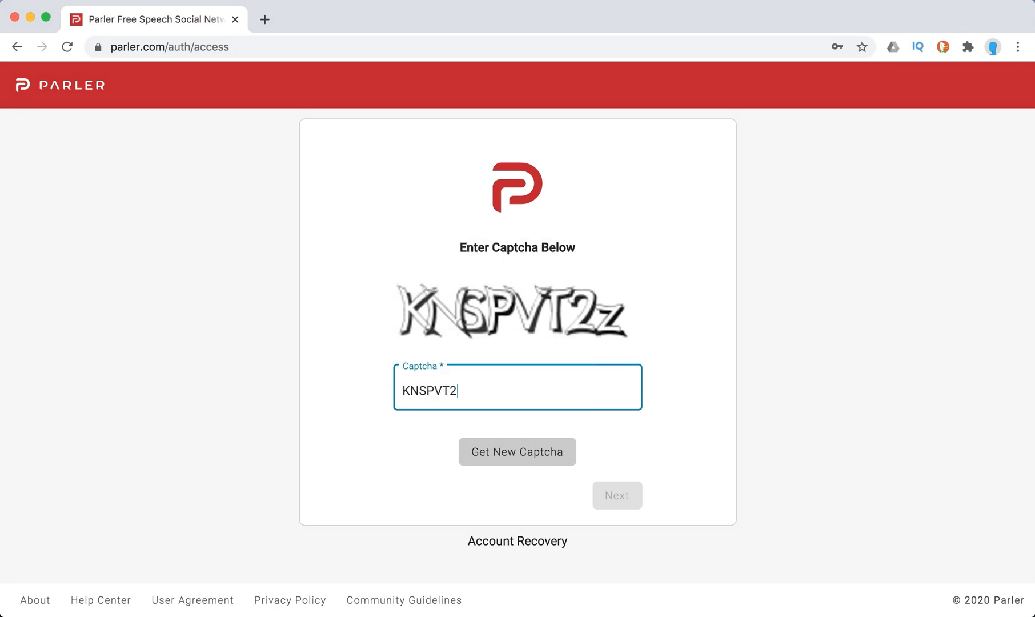
text(z)
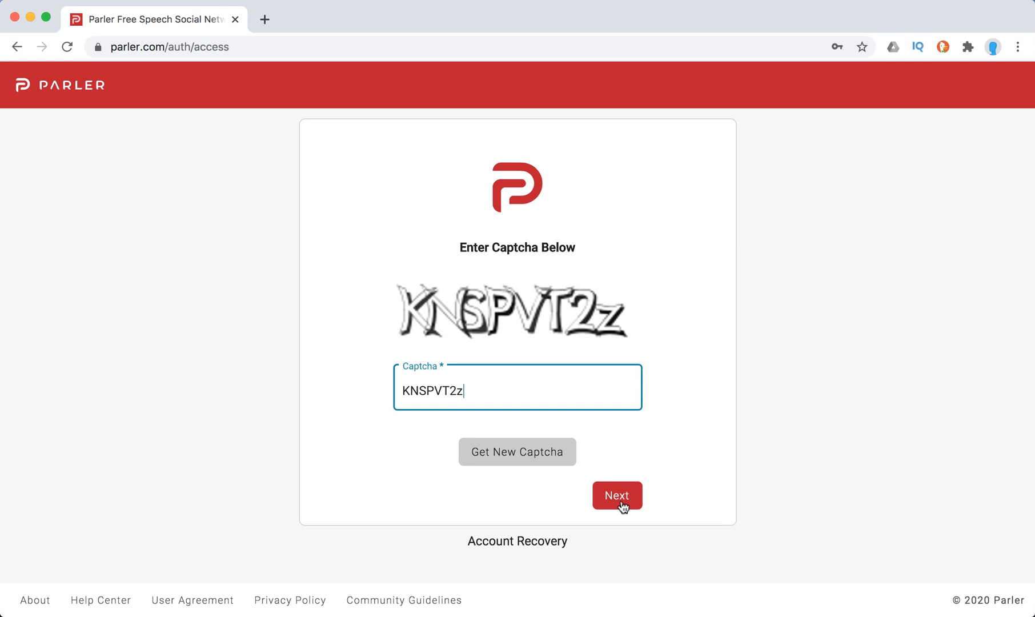
click(617, 496)
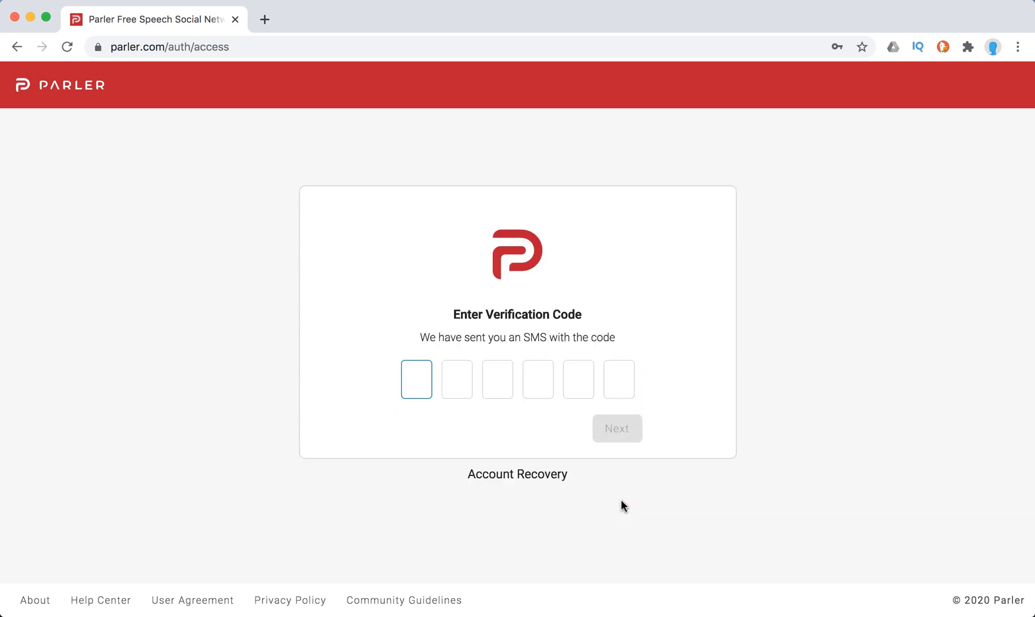
mouse_move(731, 409)
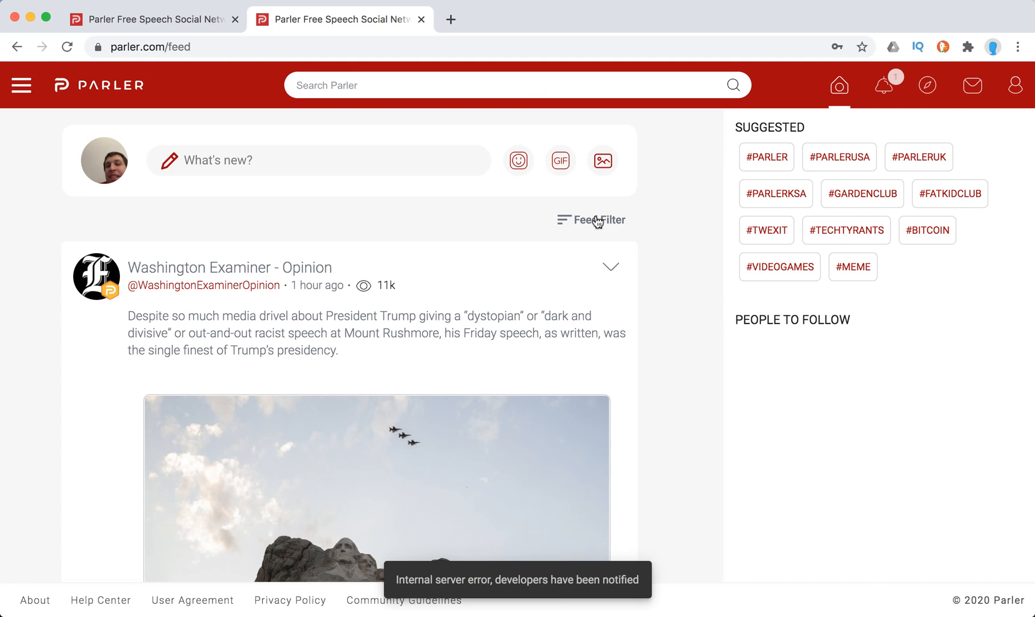
mouse_move(482, 41)
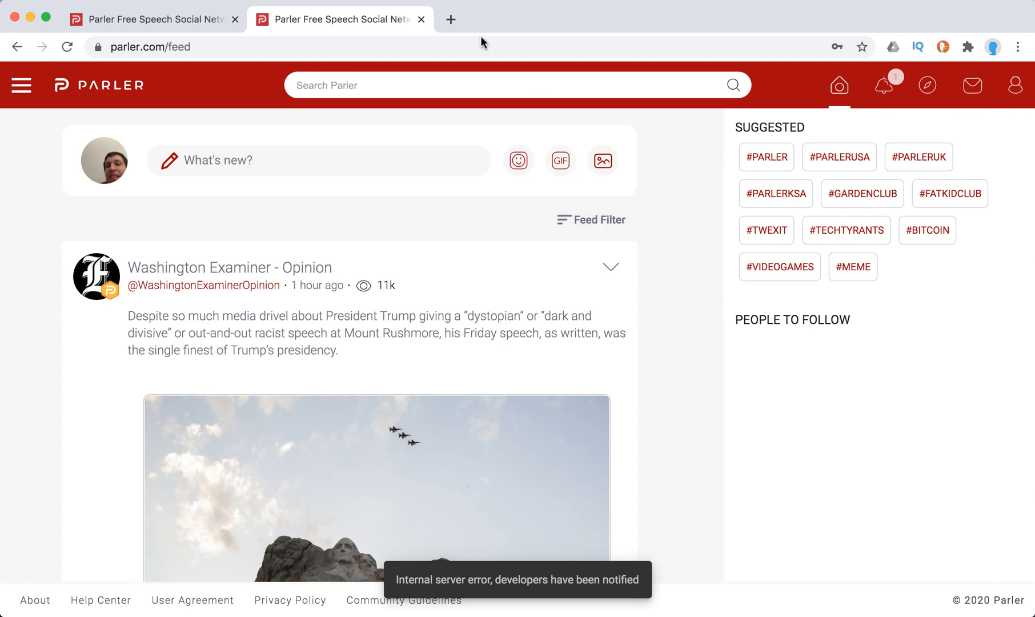